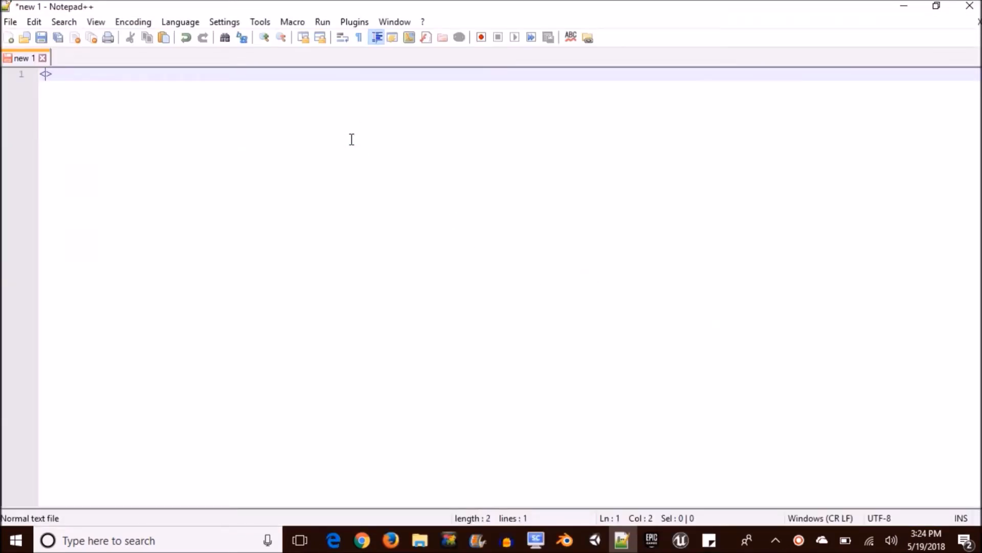
- Lay out the page skeleton with <html> and <body> tags and blank lines inside the body
{"action": "type", "text": "<html>"}
{"action": "type", "text": "</html>"}
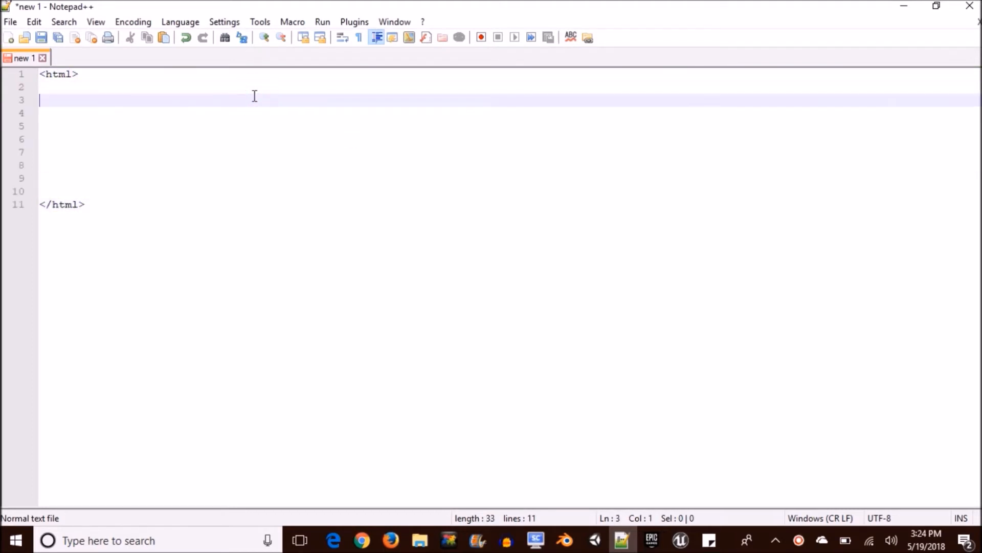
{"action": "type", "text": "<body>"}
{"action": "left_click", "coordinate": [510, 164]}
{"action": "type", "text": "</body>"}
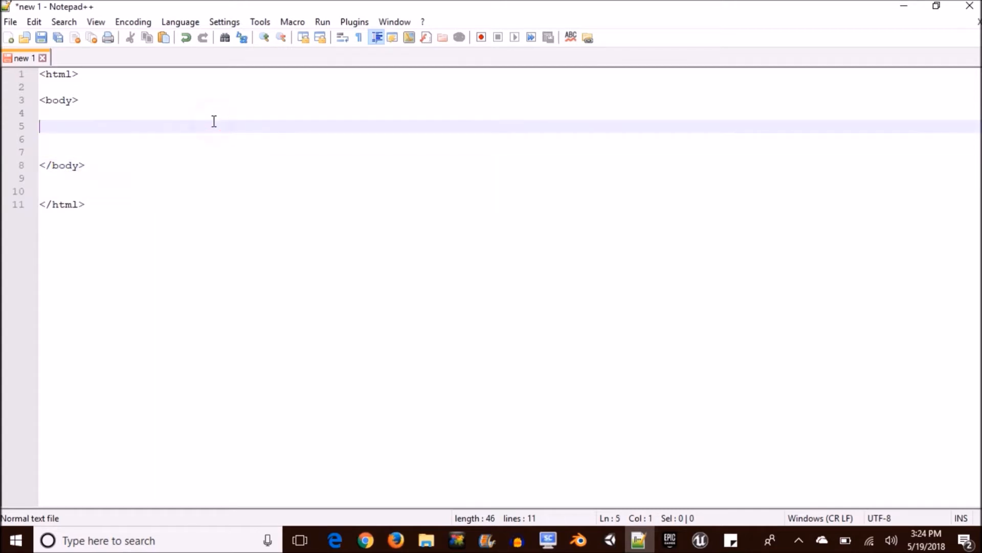
- Add <button type="button"> inside the body and begin its onclick attribute on the next line
{"action": "type", "text": "<>"}
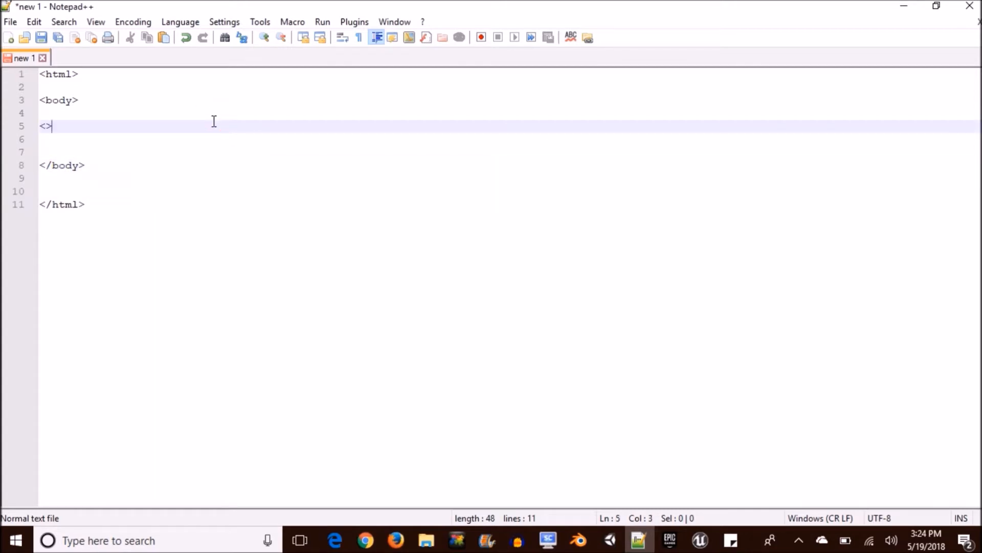
{"action": "type", "text": "button typ"}
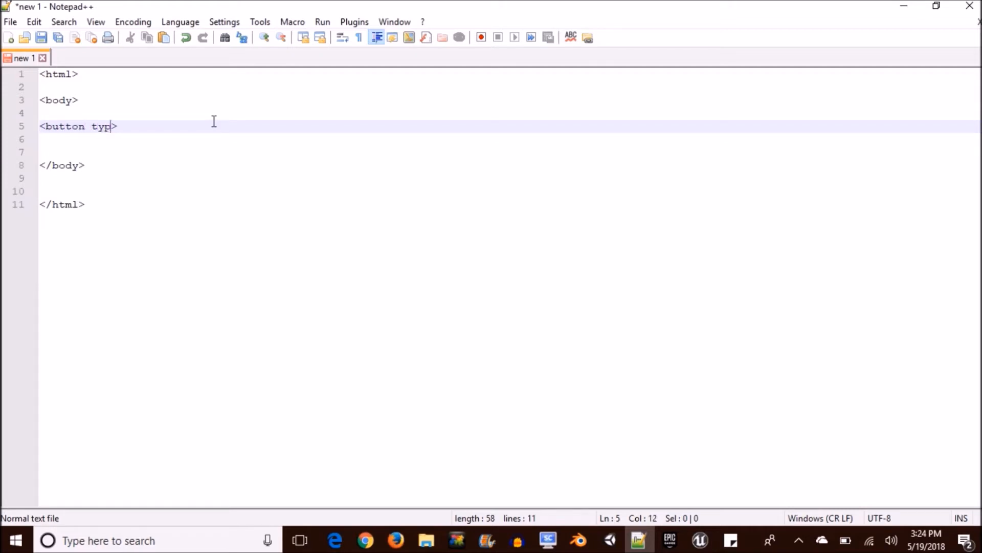
{"action": "type", "text": "e=\""}
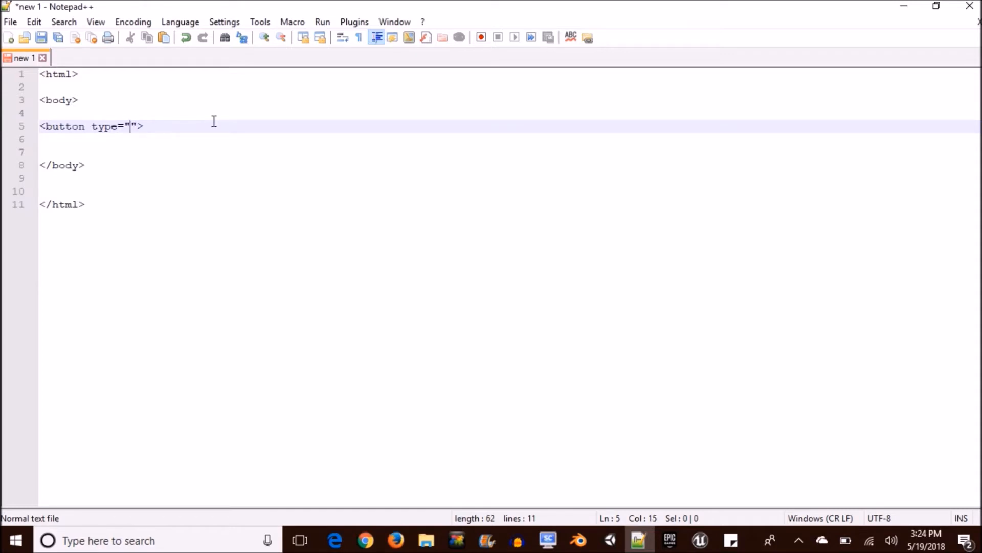
{"action": "type", "text": "b"}
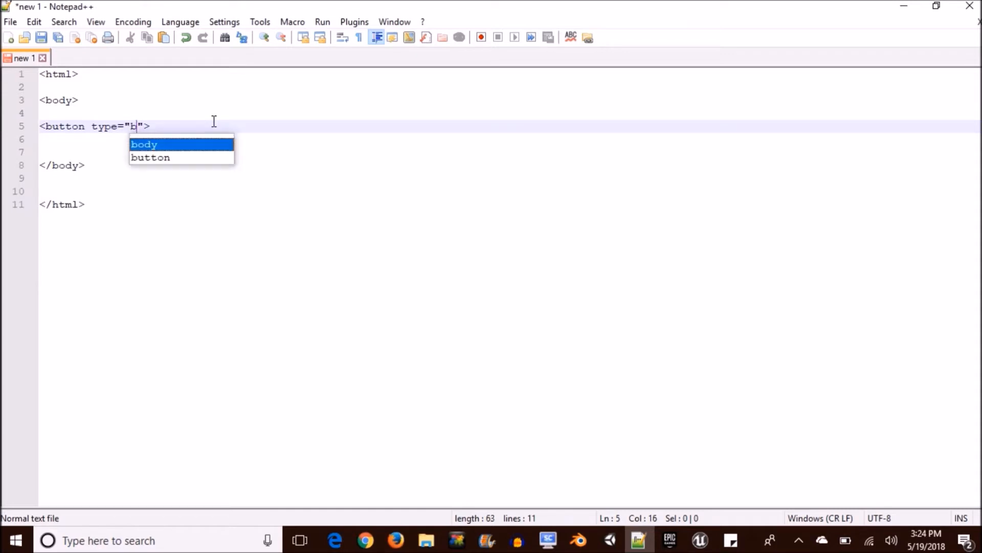
{"action": "type", "text": "utton"}
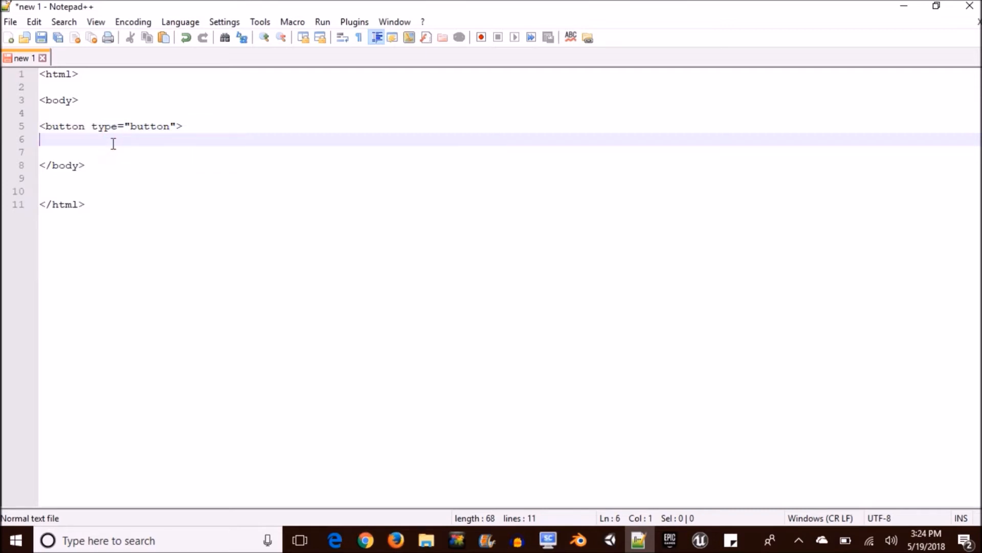
{"action": "mouse_move", "coordinate": [141, 143]}
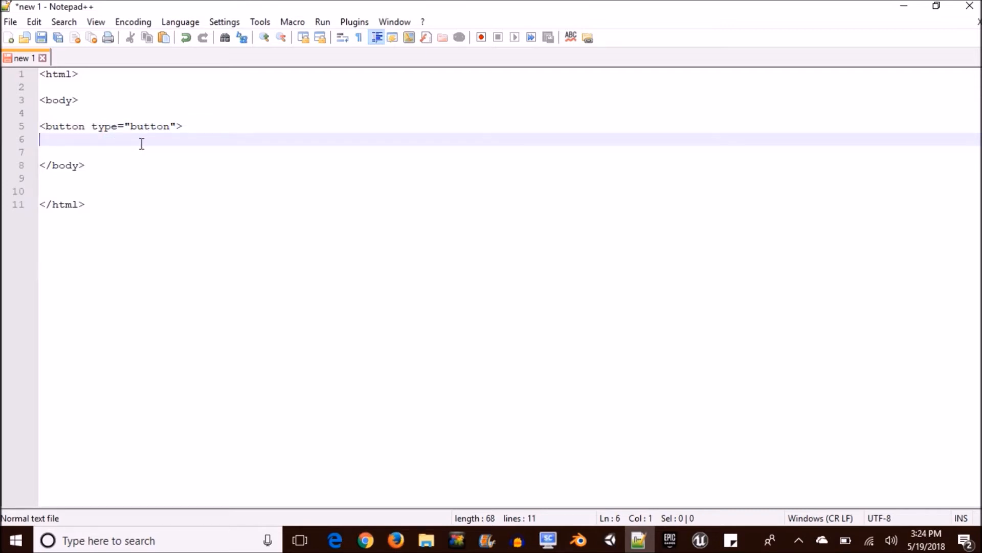
{"action": "type", "text": "onclick"}
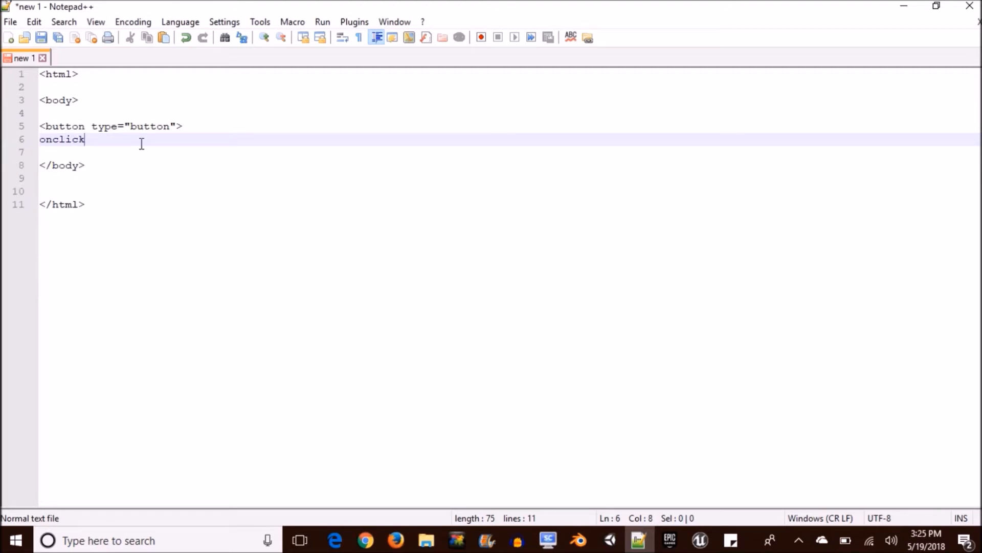
- Start the onclick value with document.getElementById("display")
{"action": "type", "text": "="}
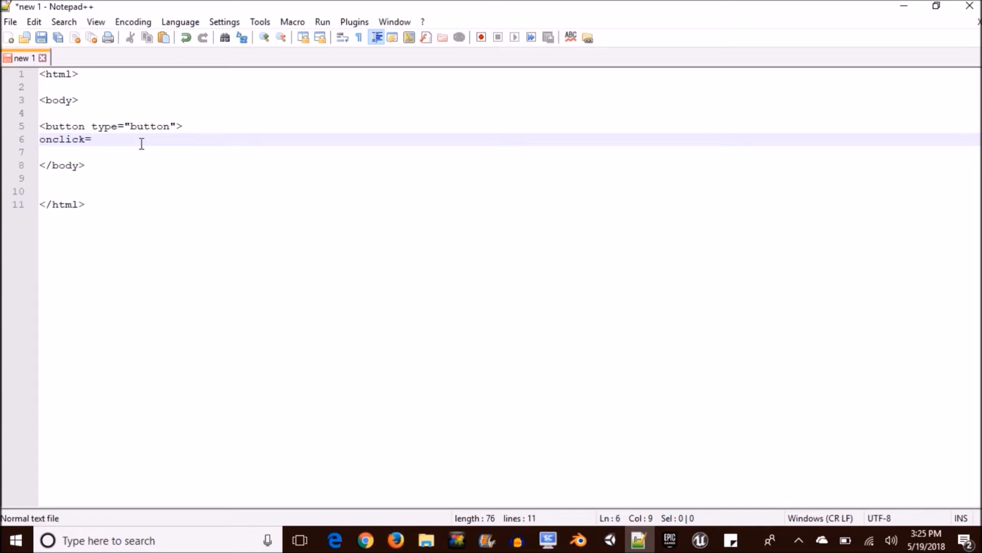
{"action": "type", "text": "\"\""}
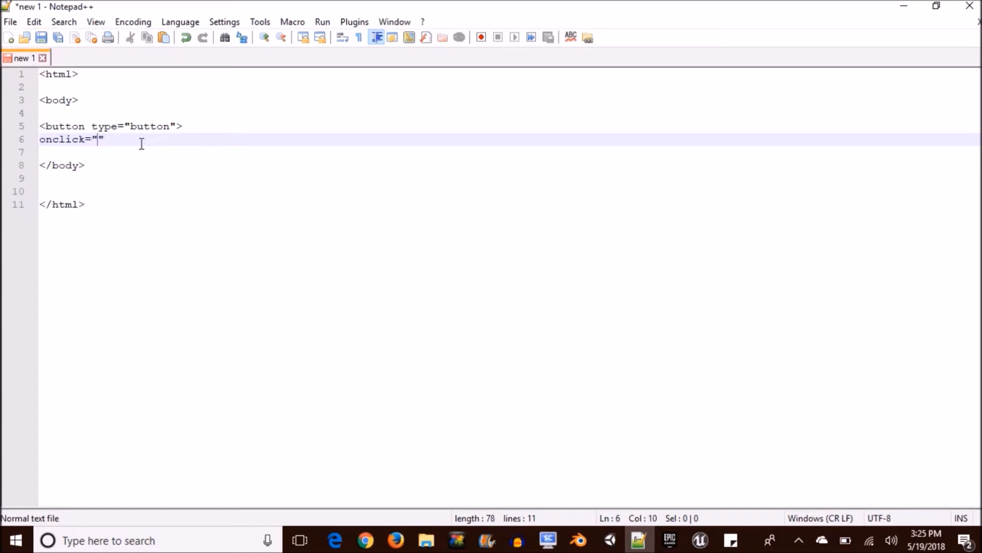
{"action": "type", "text": "document"}
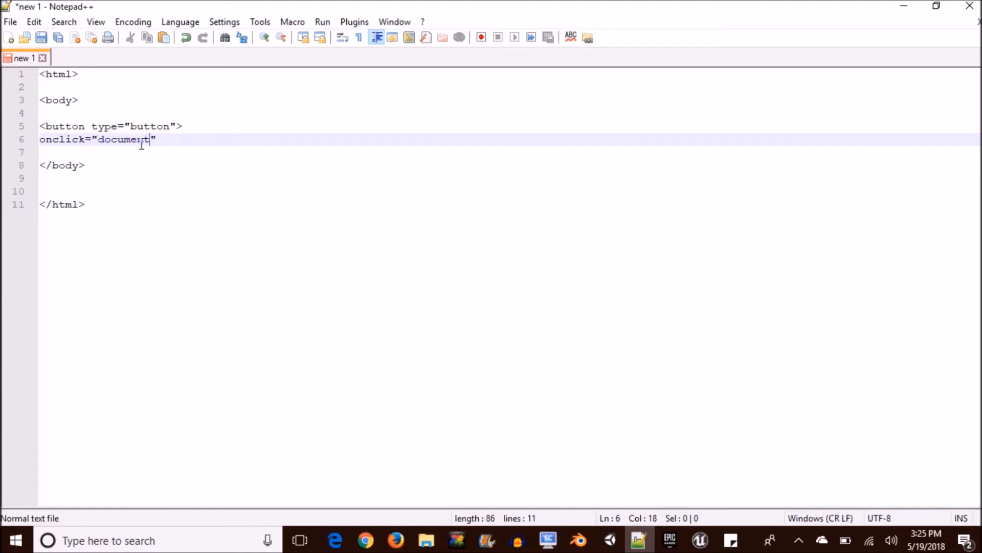
{"action": "type", "text": "."}
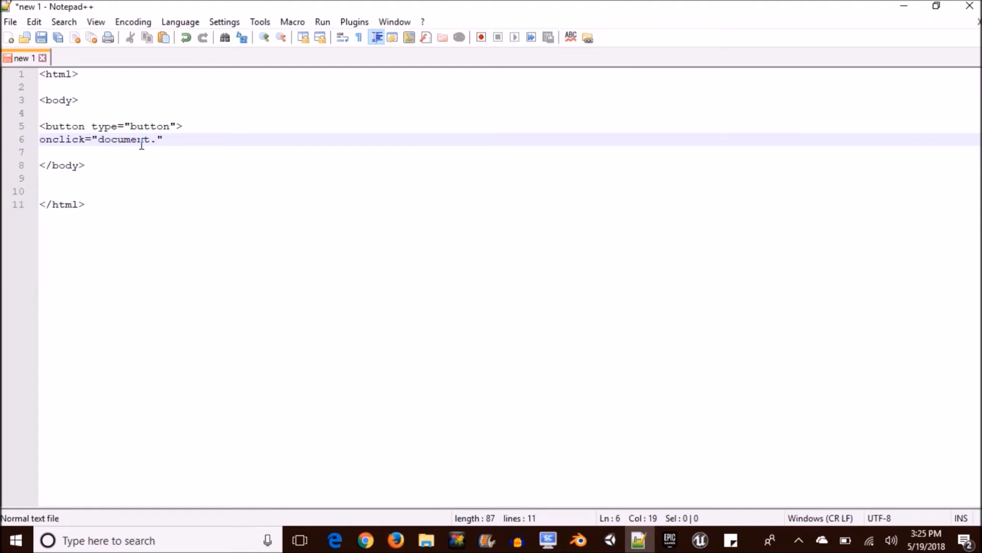
{"action": "type", "text": "getEleme"}
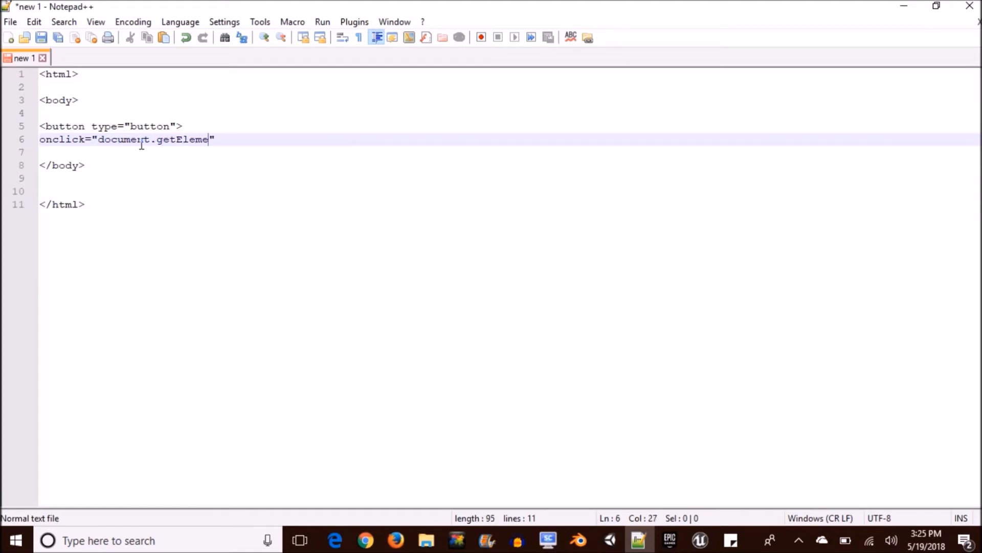
{"action": "type", "text": "ntByI"}
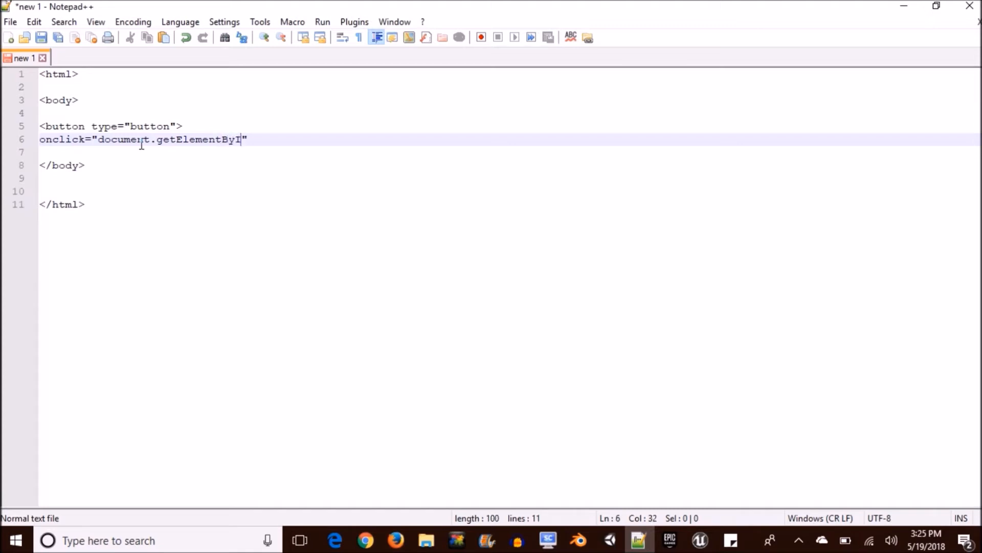
{"action": "type", "text": "d(\"\")\""}
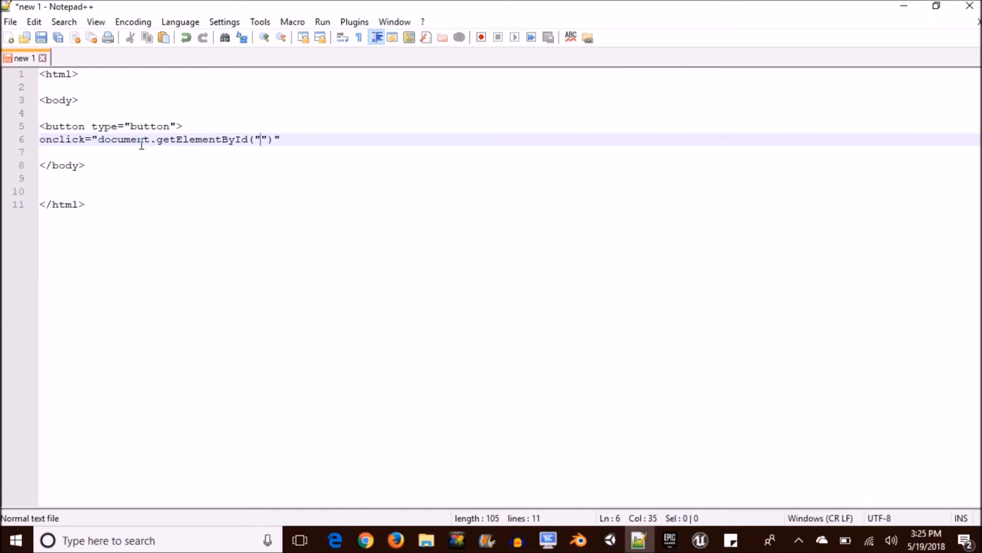
{"action": "type", "text": "diuspla"}
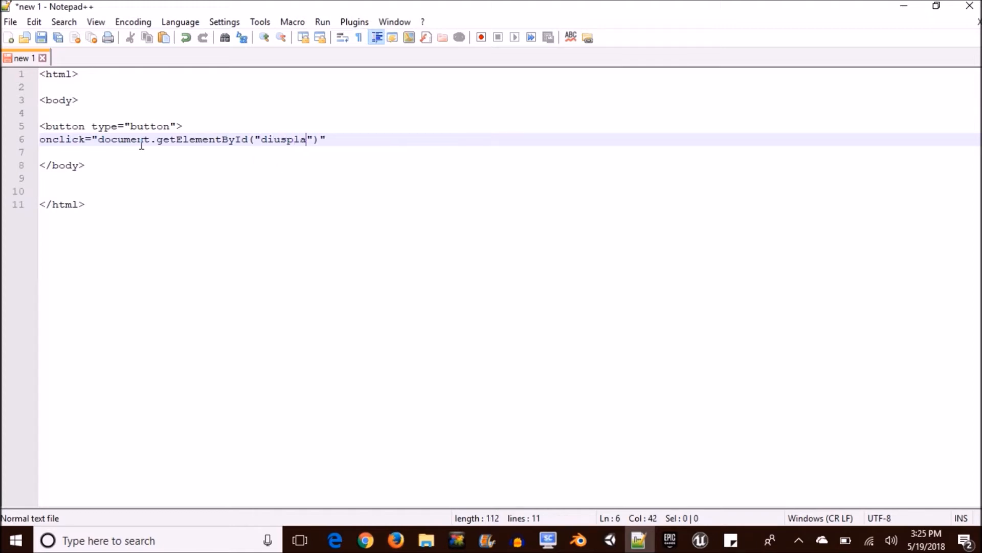
{"action": "type", "text": "display"}
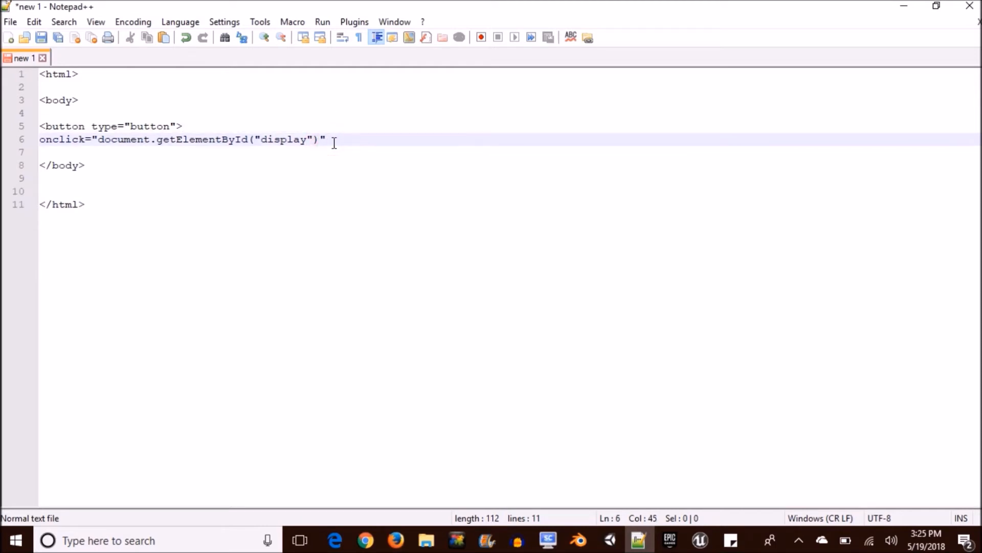
- Finish the handler as .innerHTML = Date()" and close the button tag with >
{"action": "type", "text": ".inner"}
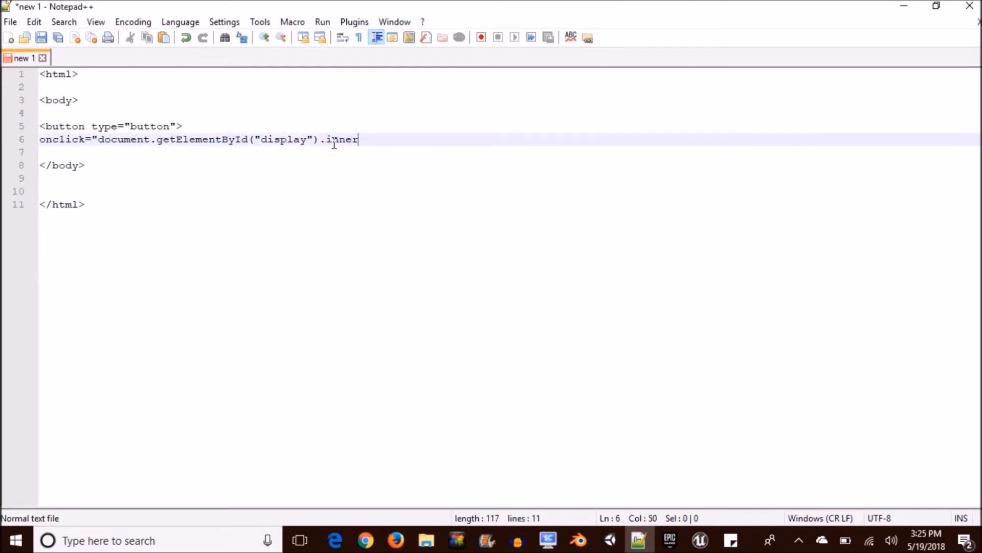
{"action": "type", "text": "H"}
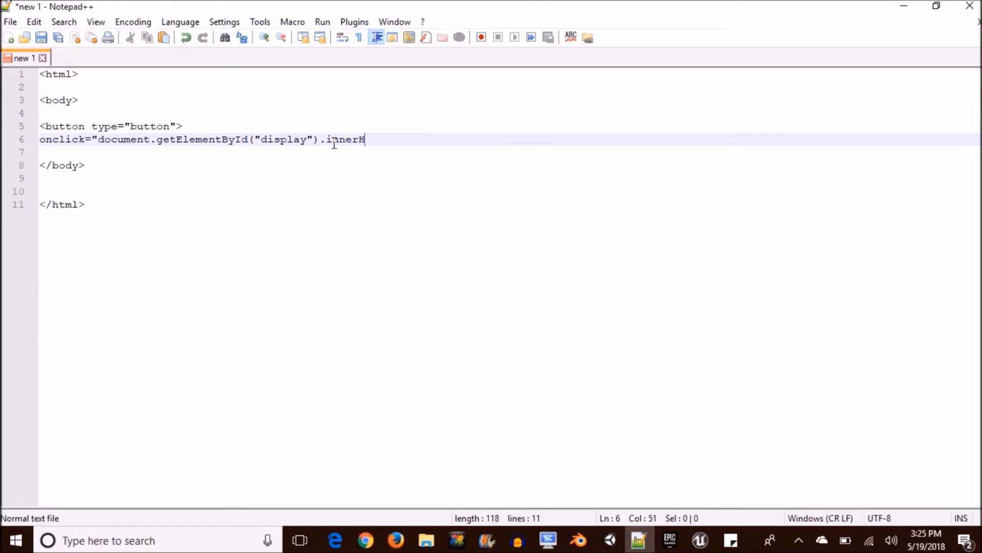
{"action": "type", "text": "TML ="}
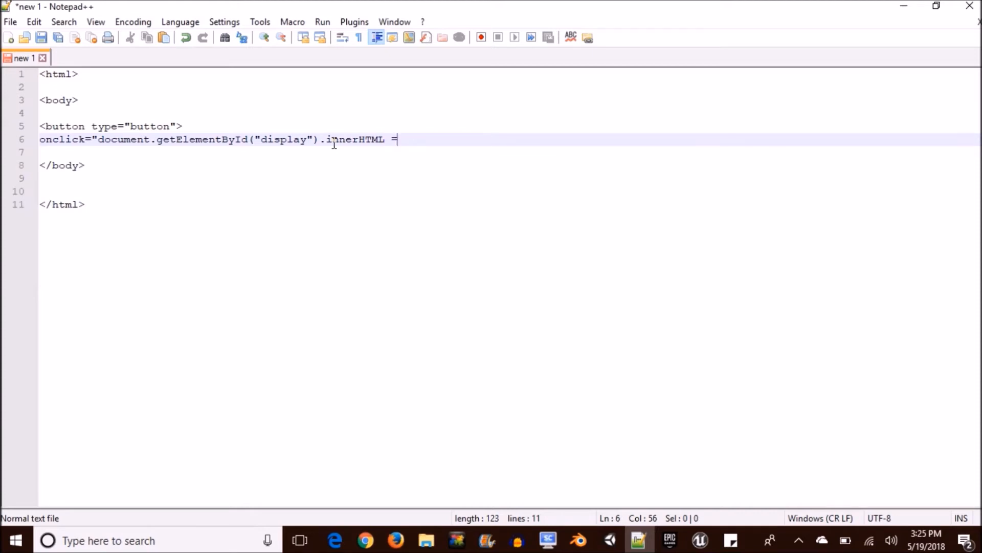
{"action": "type", "text": "Date"}
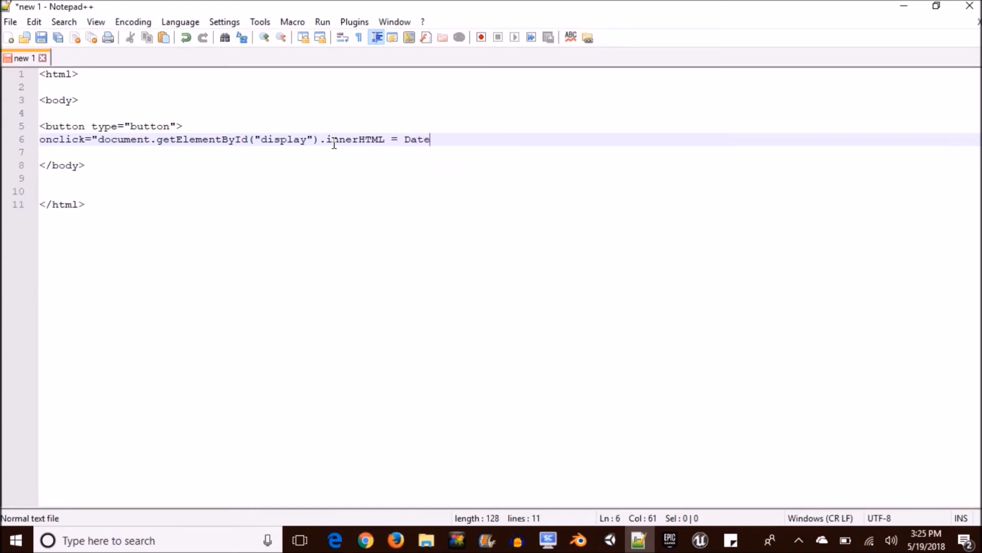
{"action": "type", "text": "()"}
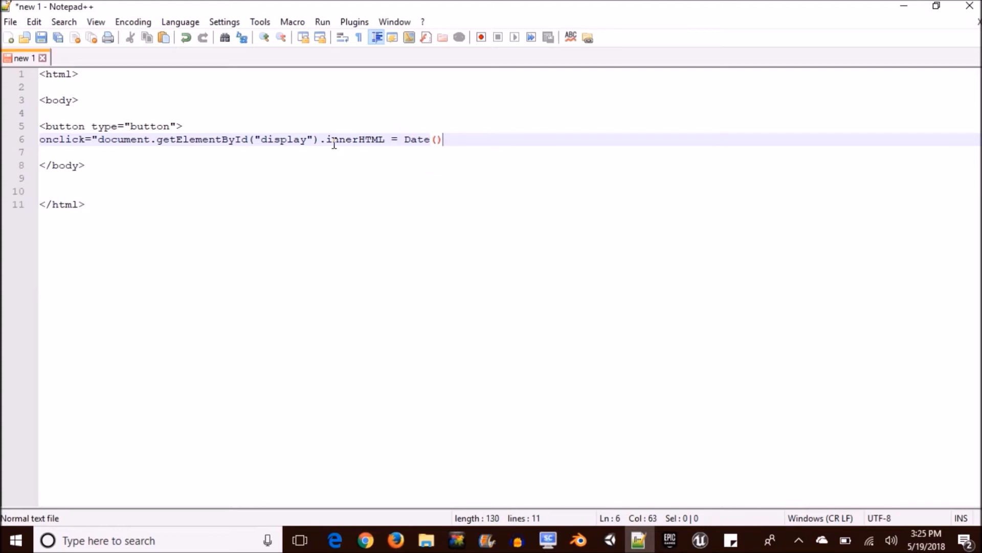
{"action": "type", "text": "\""}
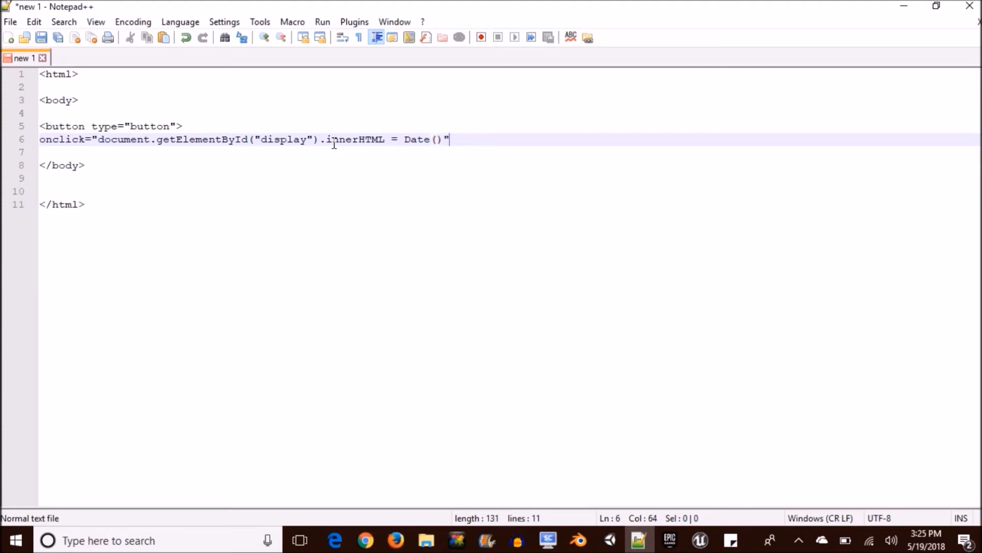
{"action": "type", "text": ">"}
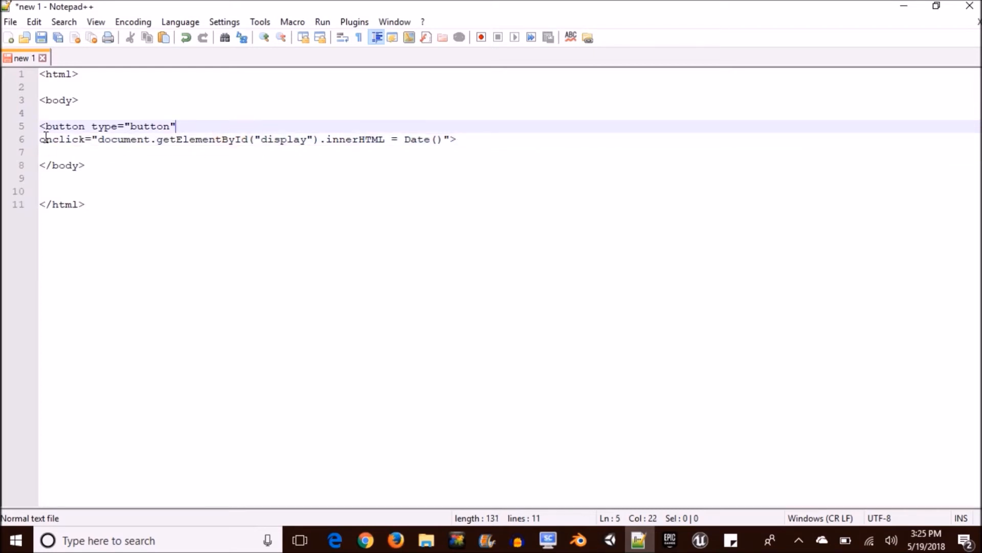
- Join the onclick attribute onto the button tag line so the opening tag sits on one line
{"action": "key", "text": "Backspace"}
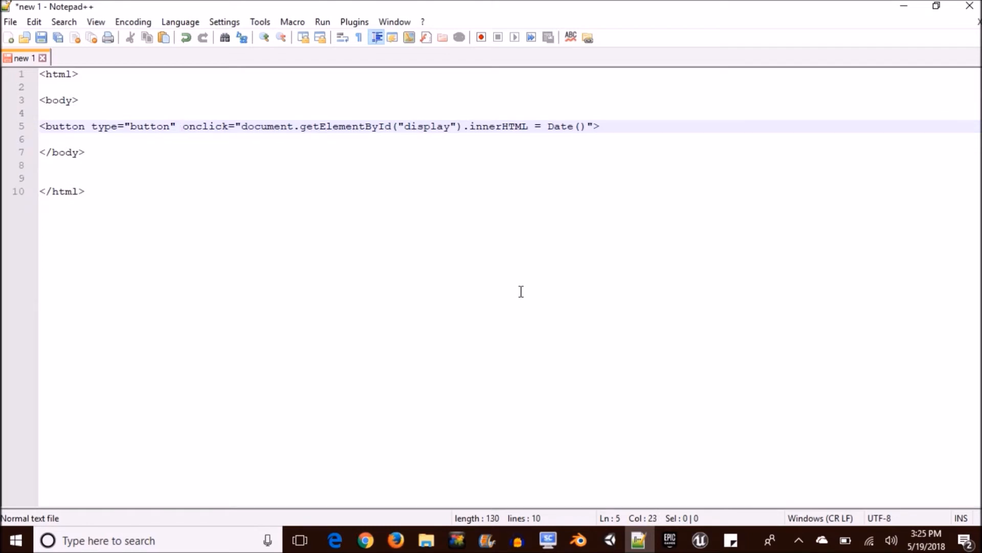
{"action": "left_click", "coordinate": [600, 126]}
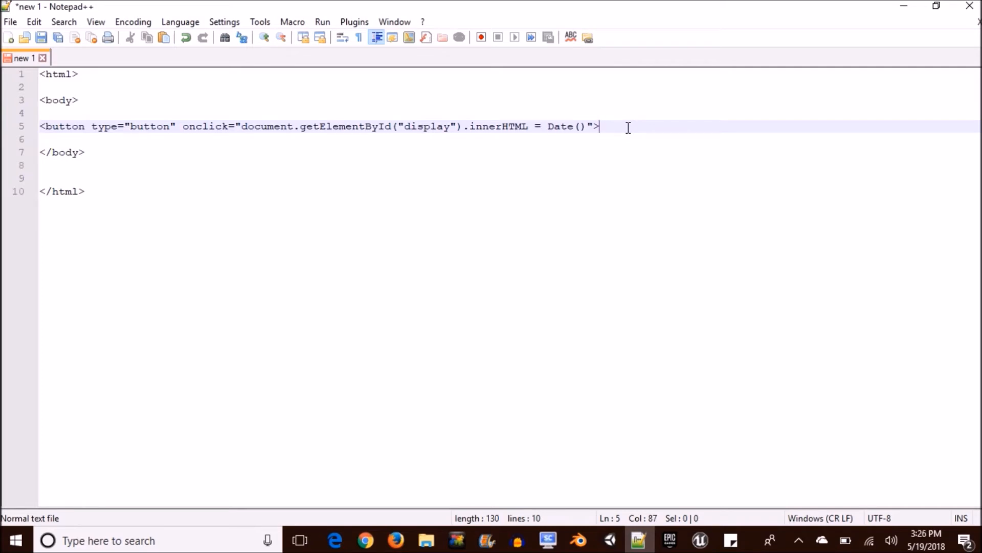
- Label the button 'Date and Time' on a new line and close it with </button>
{"action": "key", "text": "Enter"}
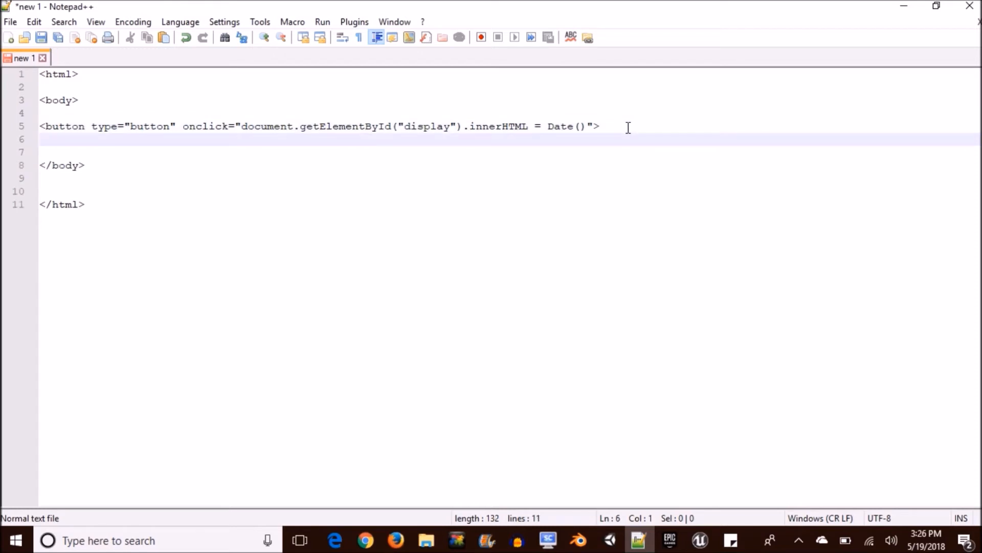
{"action": "type", "text": "Date"}
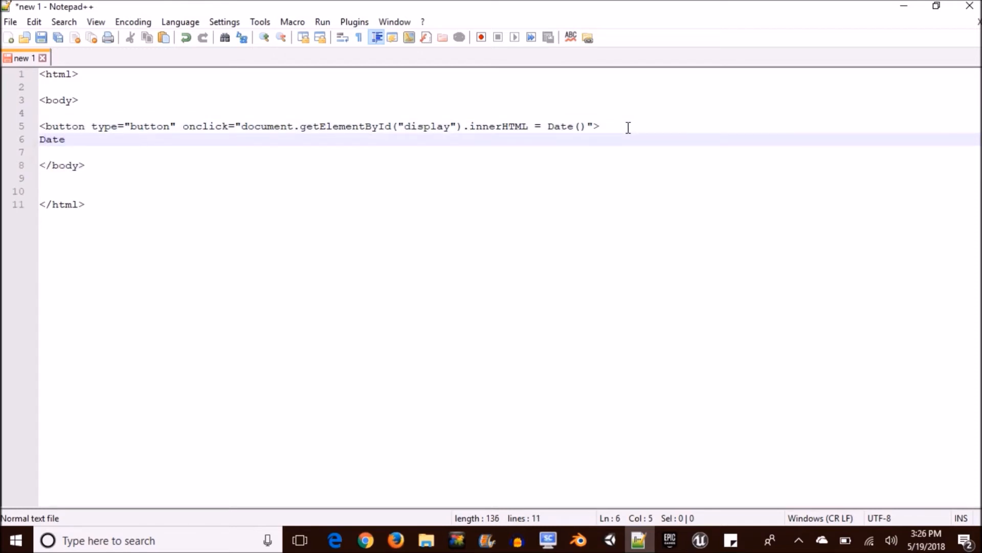
{"action": "type", "text": "and Time"}
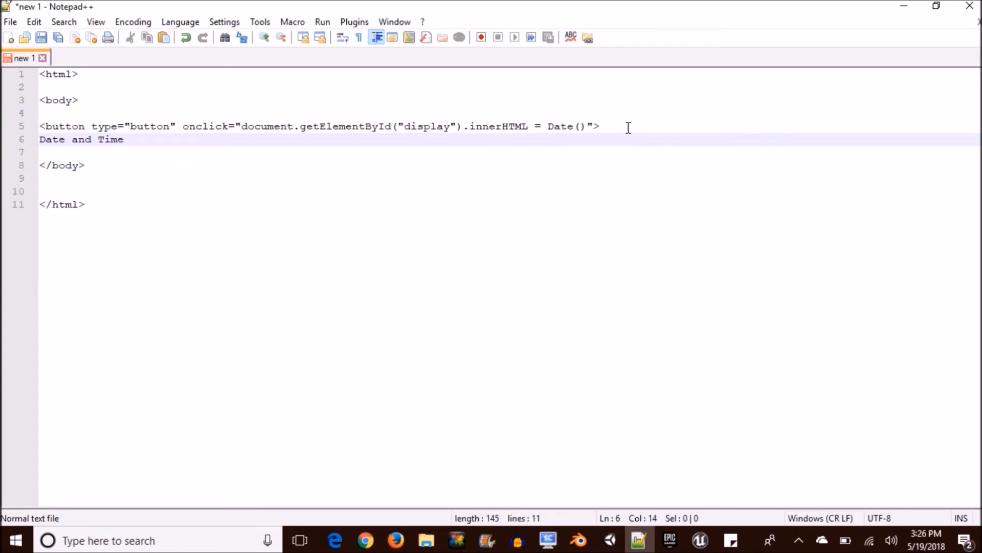
{"action": "type", "text": "</button>"}
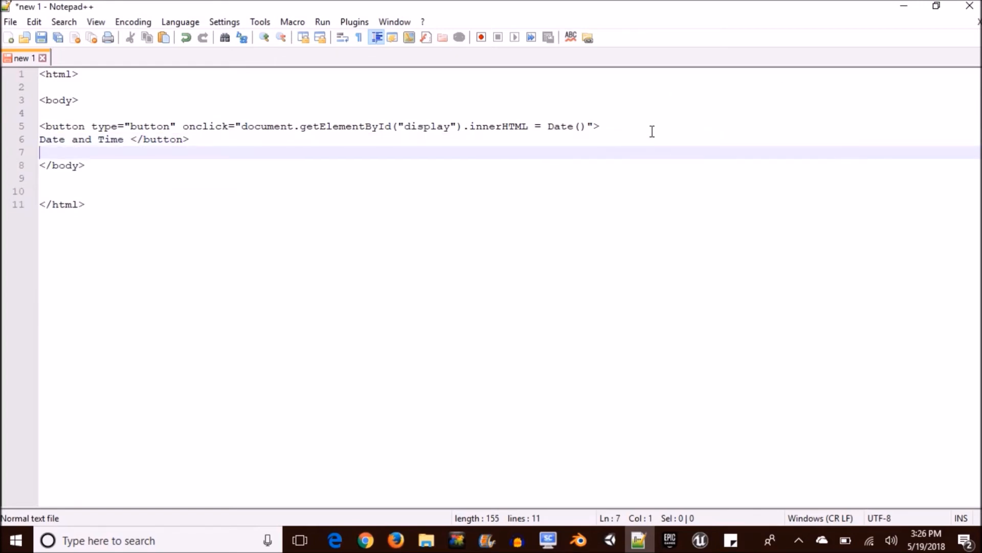
{"action": "mouse_move", "coordinate": [170, 153]}
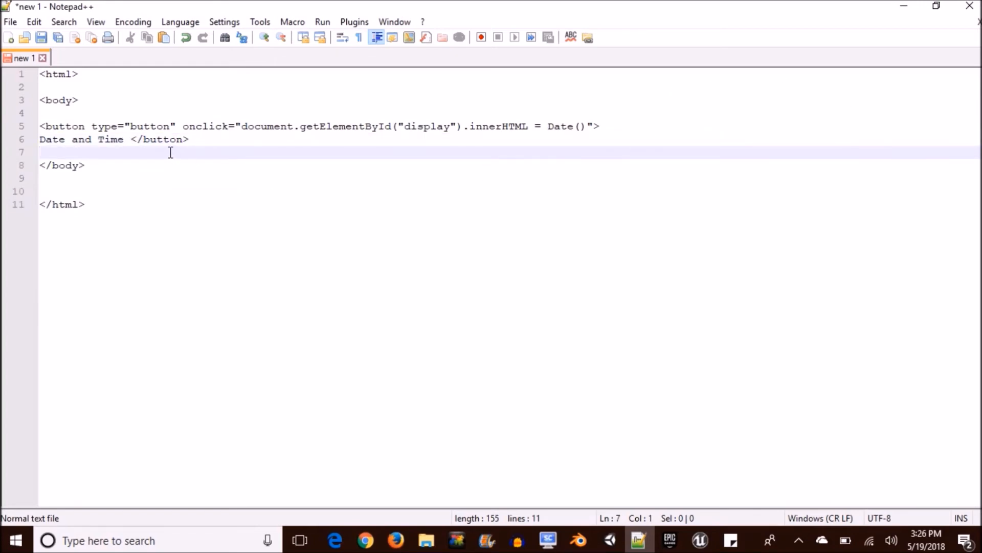
- Add a <p id="display"> paragraph below the button to hold the output
{"action": "key", "text": "Enter"}
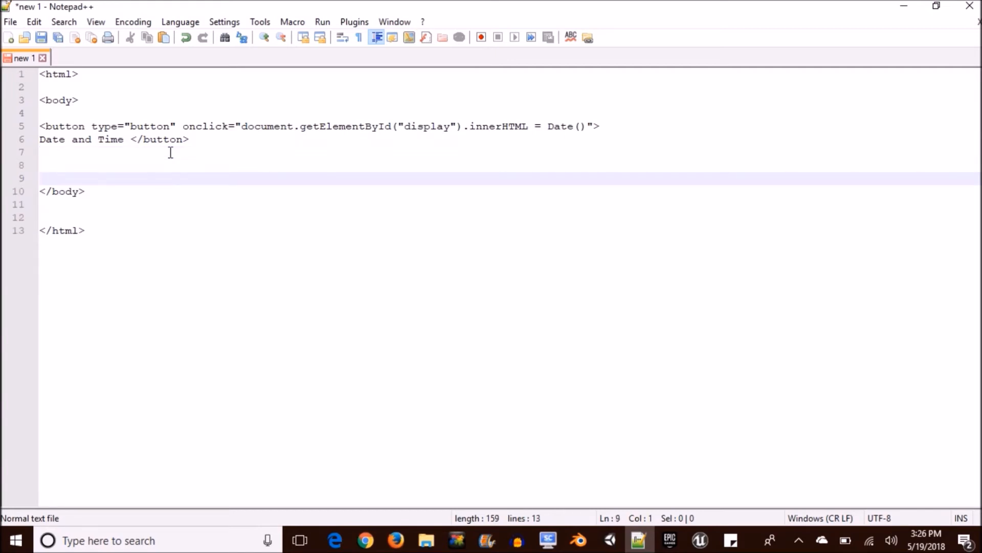
{"action": "type", "text": "<>"}
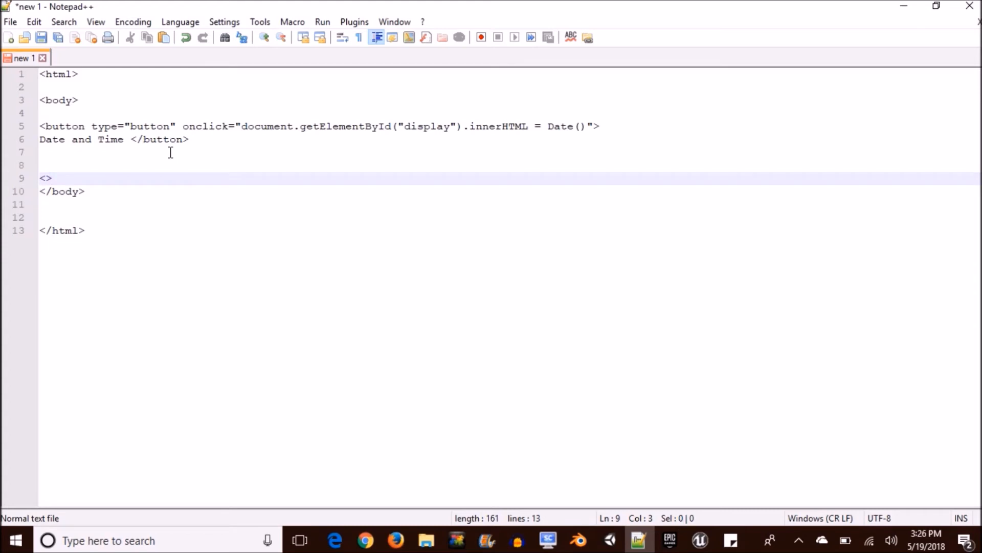
{"action": "type", "text": "p id"}
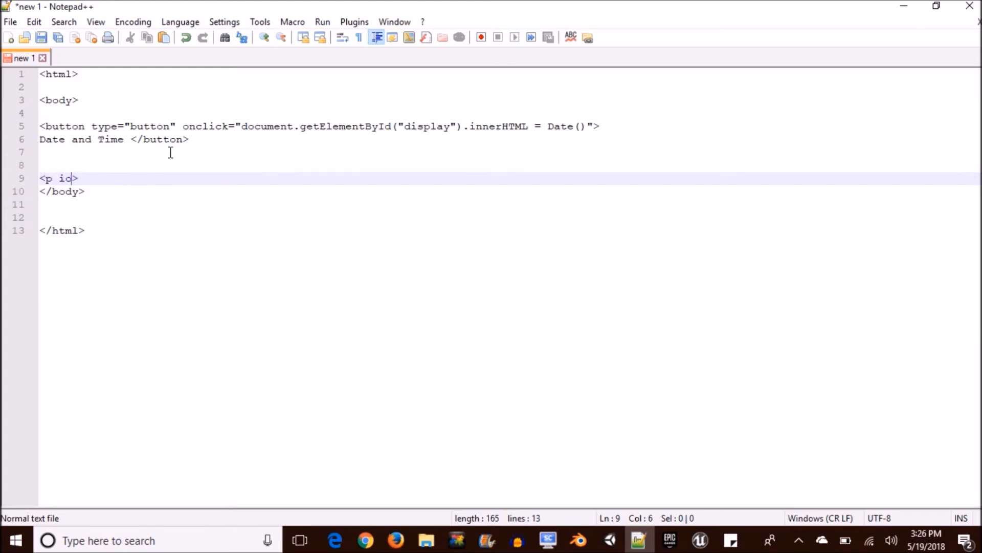
{"action": "type", "text": "=\"\""}
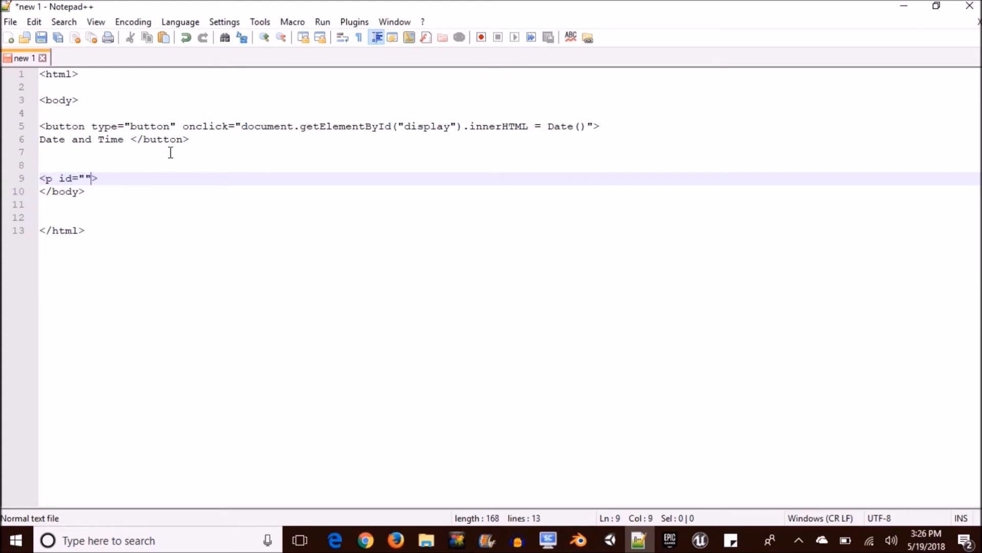
{"action": "key", "text": "Left"}
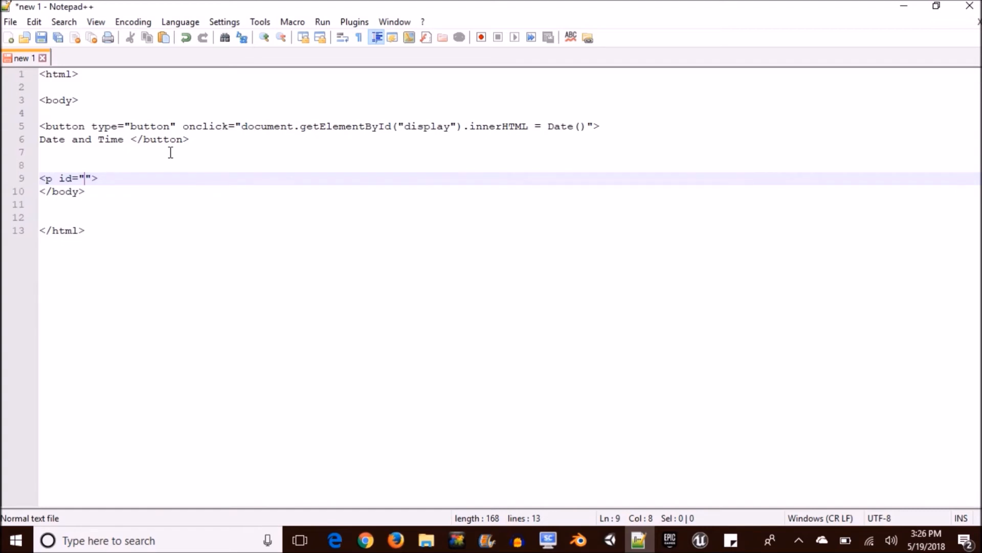
{"action": "type", "text": "dis"}
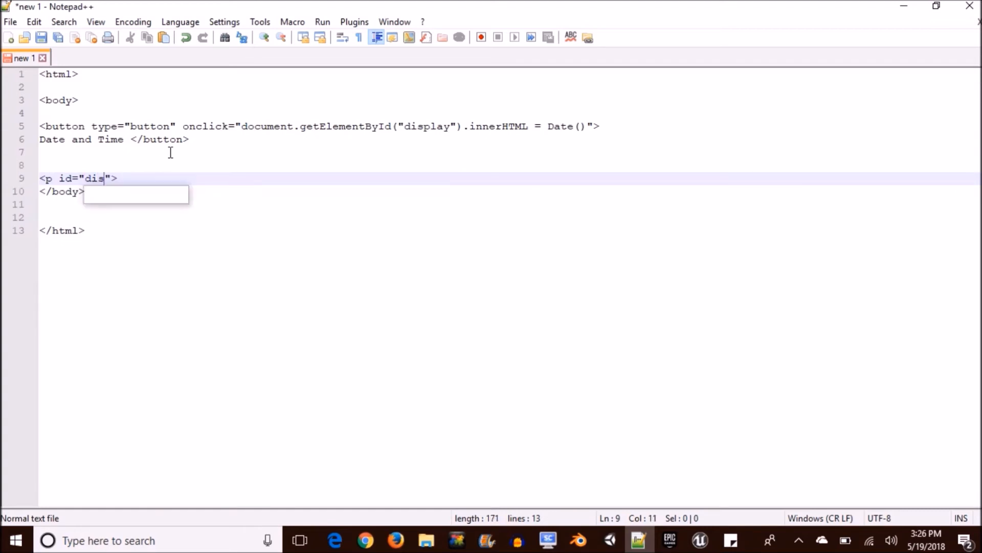
{"action": "type", "text": "play"}
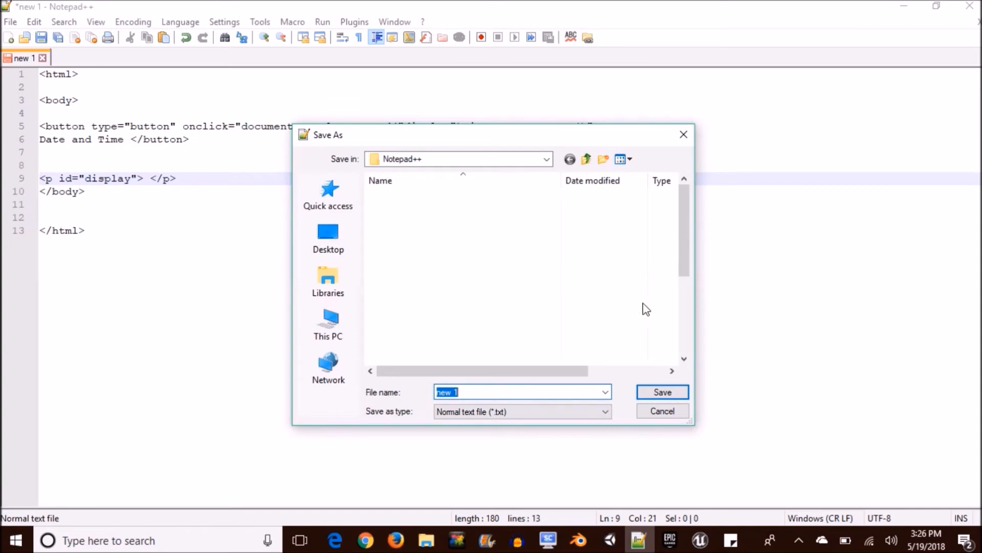
- Save the page as date.html in the Documents folder
{"action": "type", "text": "date"}
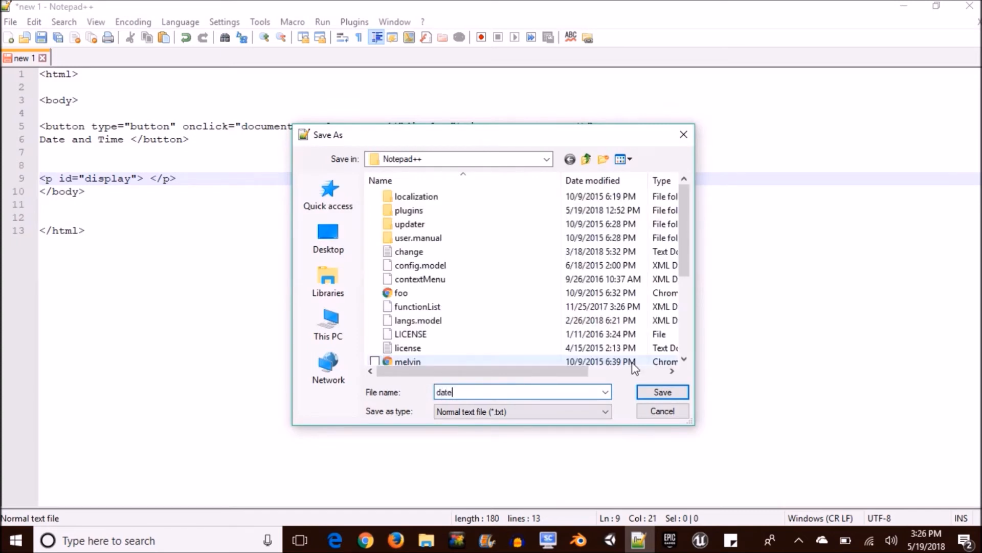
{"action": "type", "text": ".html"}
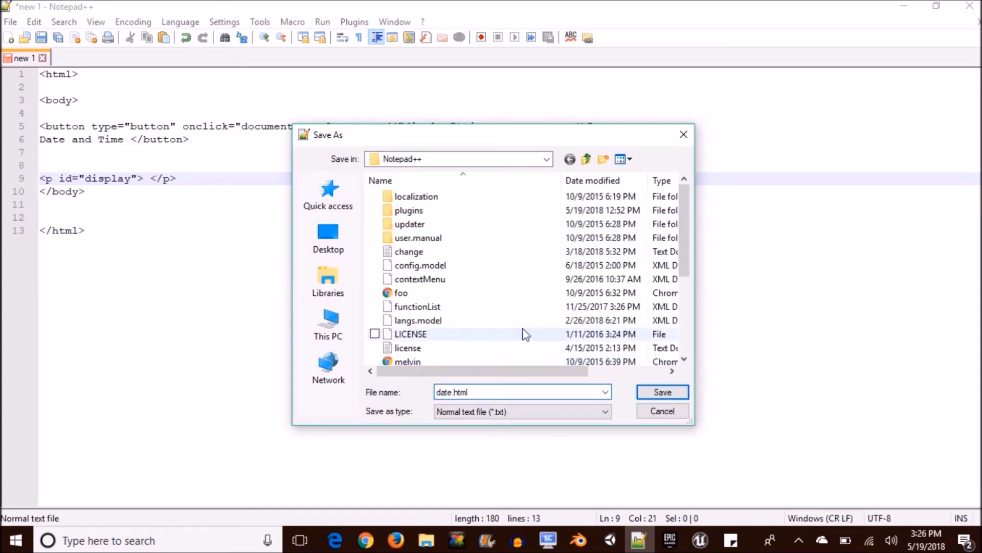
{"action": "left_click", "coordinate": [328, 280]}
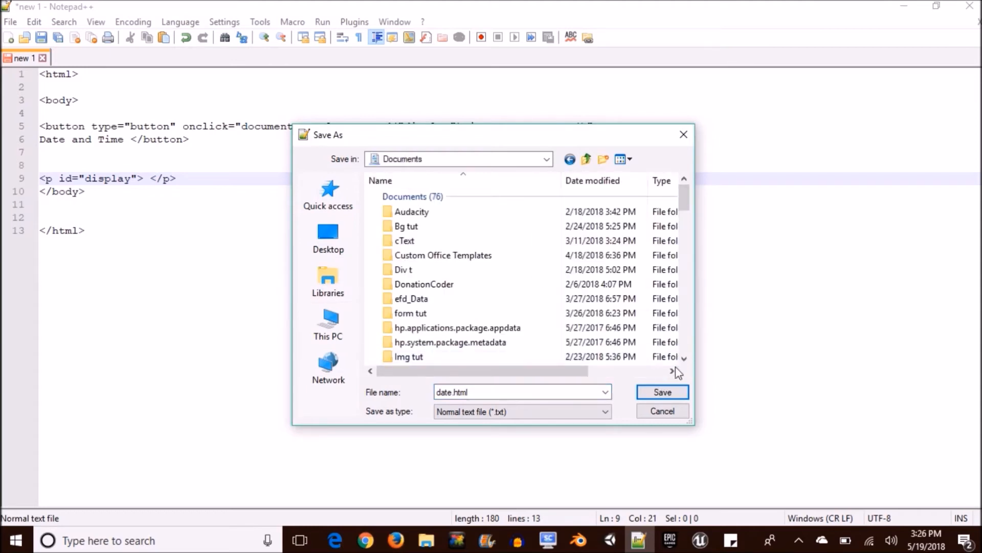
{"action": "left_click", "coordinate": [662, 392]}
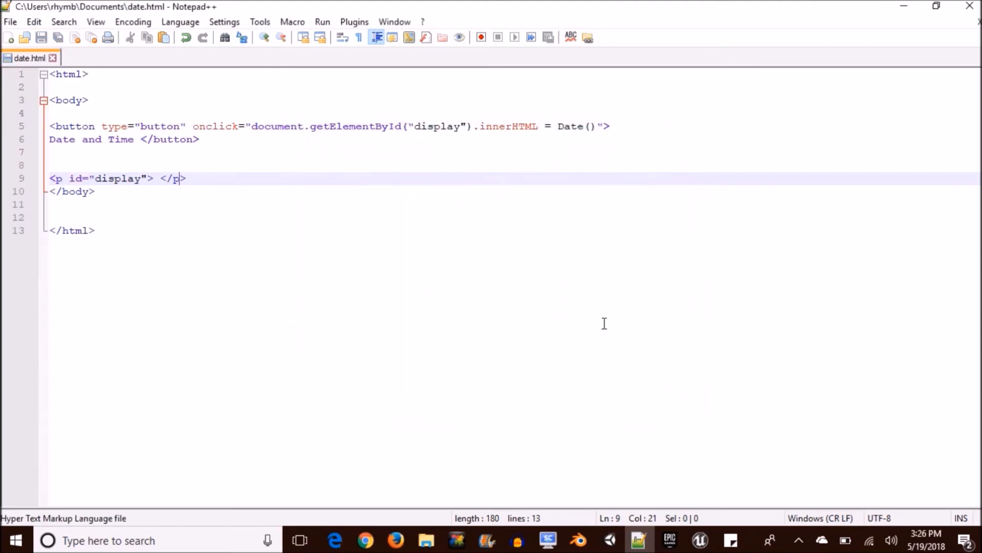
{"action": "mouse_move", "coordinate": [186, 223]}
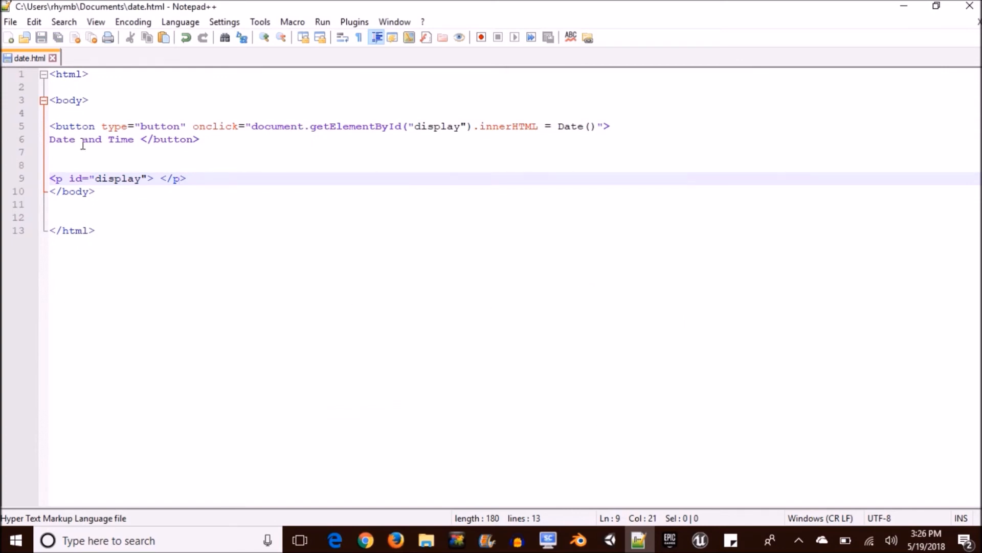
- Browse to Documents in File Explorer and launch date.html in the browser
{"action": "left_click", "coordinate": [11, 22]}
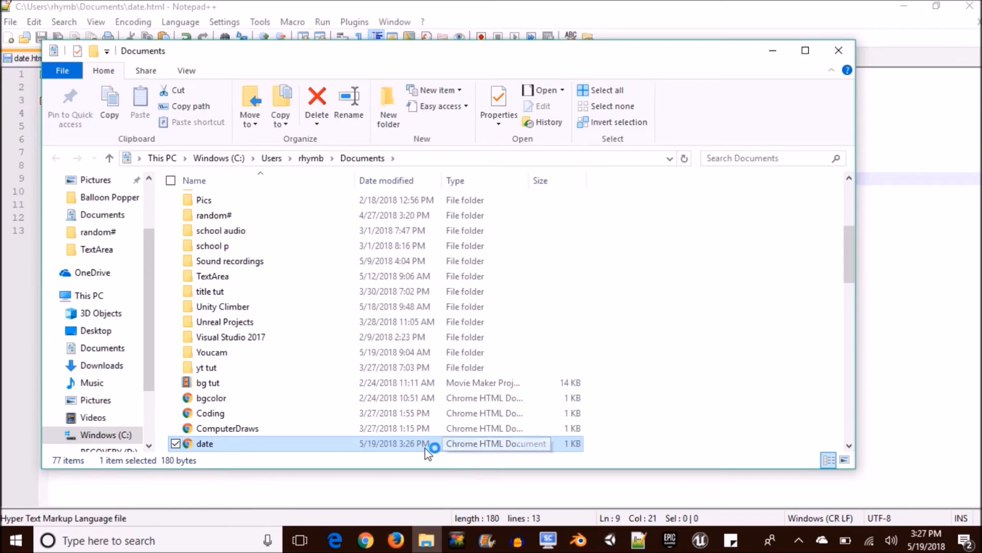
{"action": "double_click", "coordinate": [204, 443]}
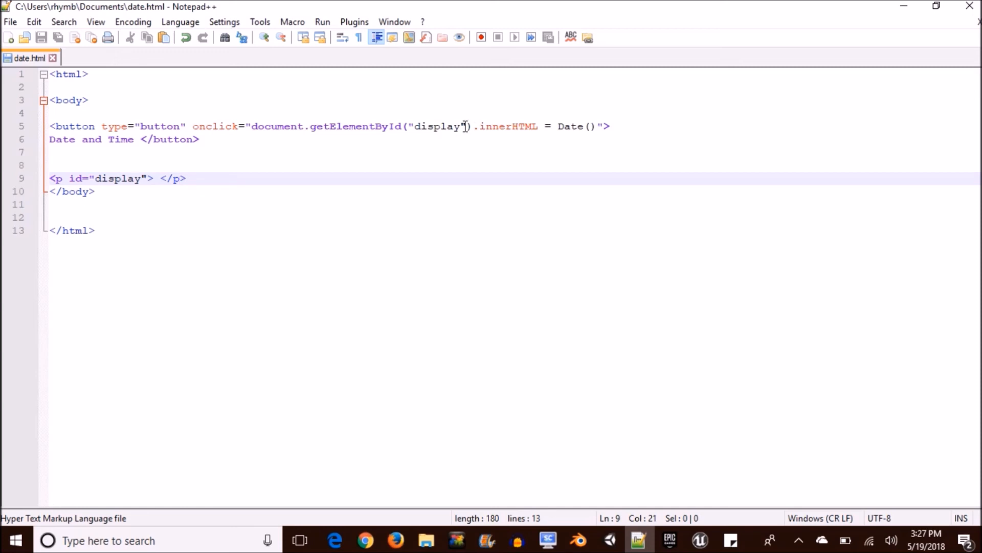
- Wrap display in single quotes inside onclick, save, and bring the page up in Chrome
{"action": "key", "text": "Backspace"}
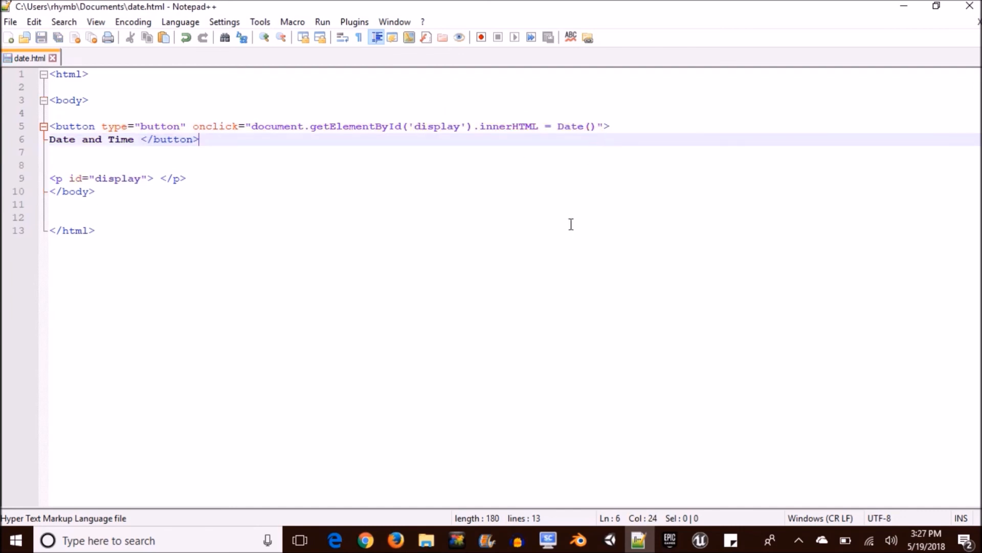
{"action": "left_click", "coordinate": [364, 540]}
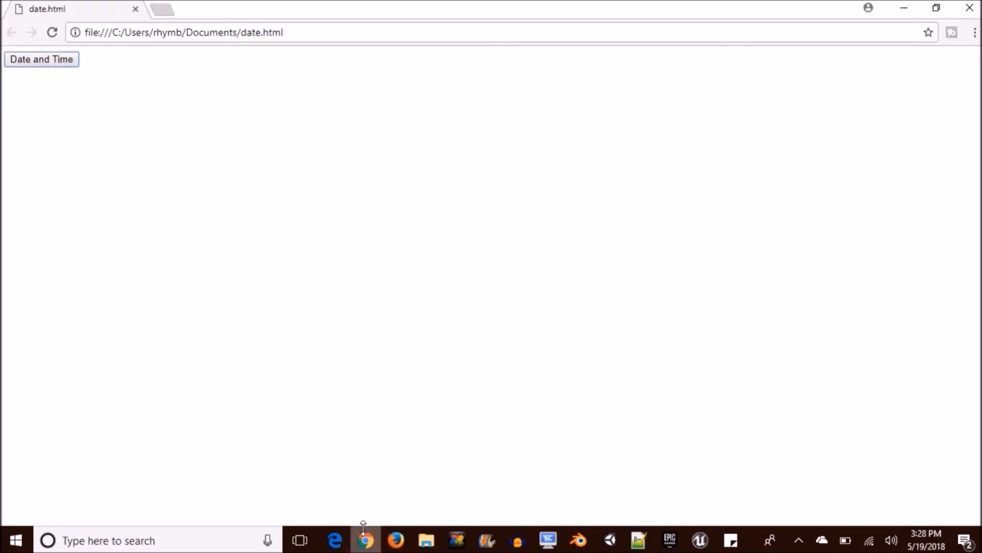
{"action": "mouse_move", "coordinate": [433, 182]}
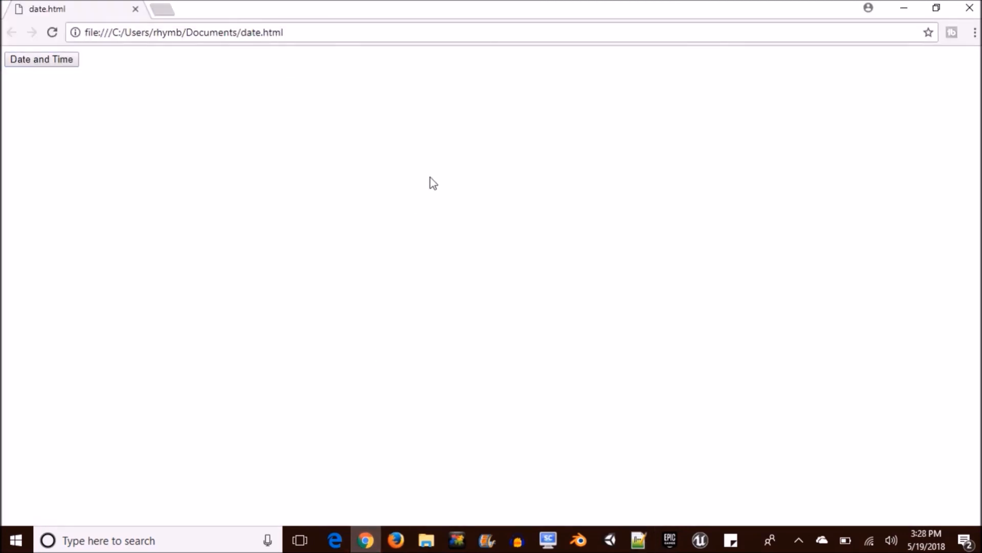
- Show the current date and time under the Date and Time button and highlight the date part
{"action": "left_click", "coordinate": [42, 58]}
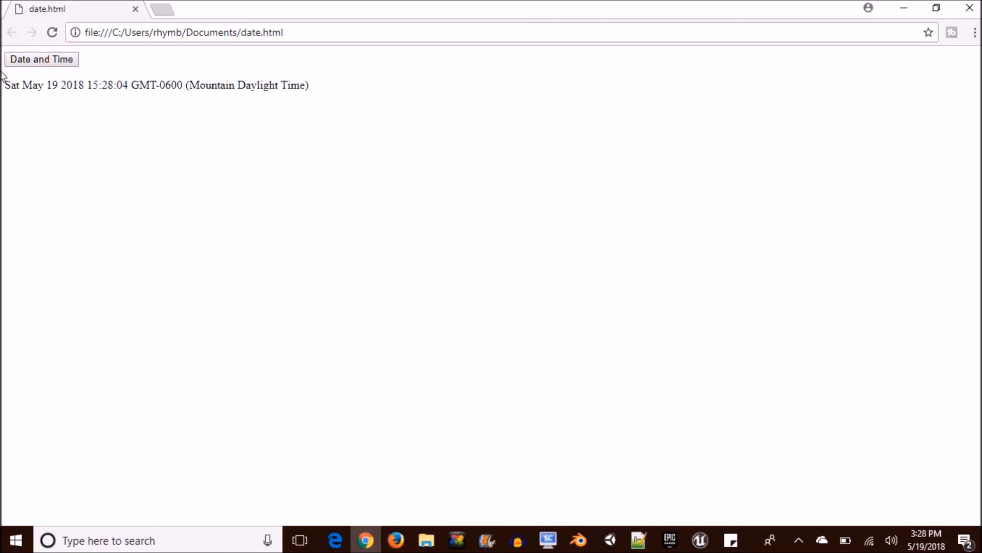
{"action": "left_click_drag", "start_coordinate": [3, 84], "coordinate": [94, 85]}
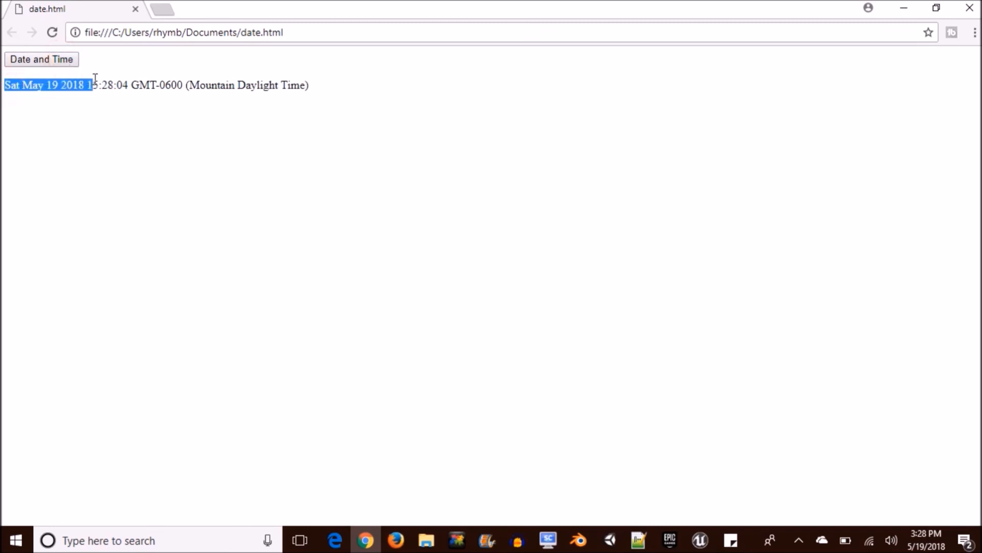
{"action": "left_click", "coordinate": [339, 85]}
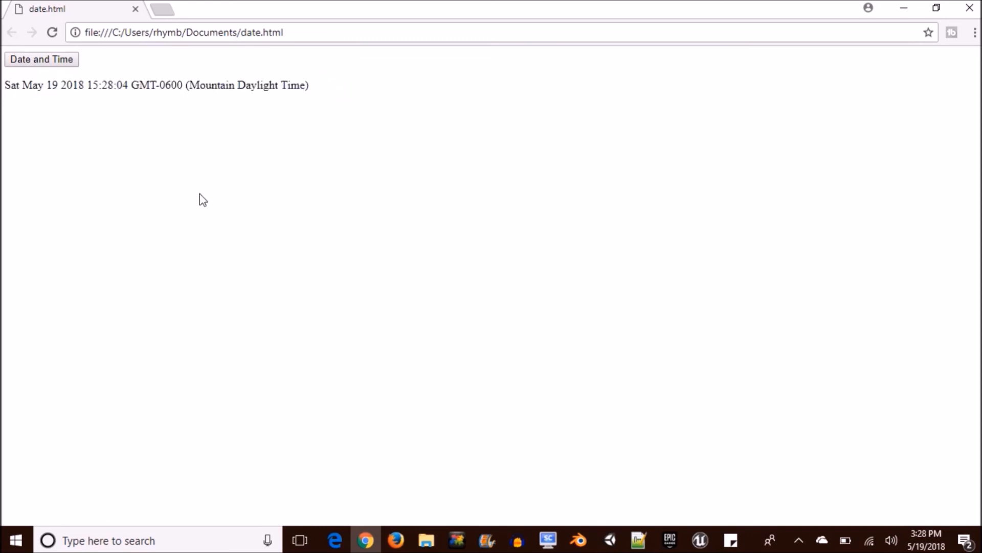
{"action": "mouse_move", "coordinate": [81, 62]}
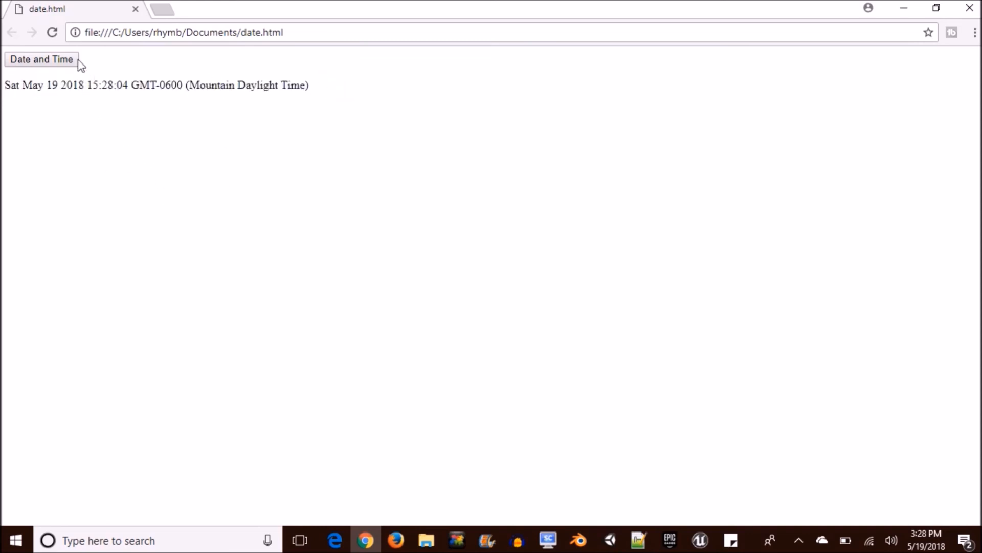
{"action": "mouse_move", "coordinate": [53, 33]}
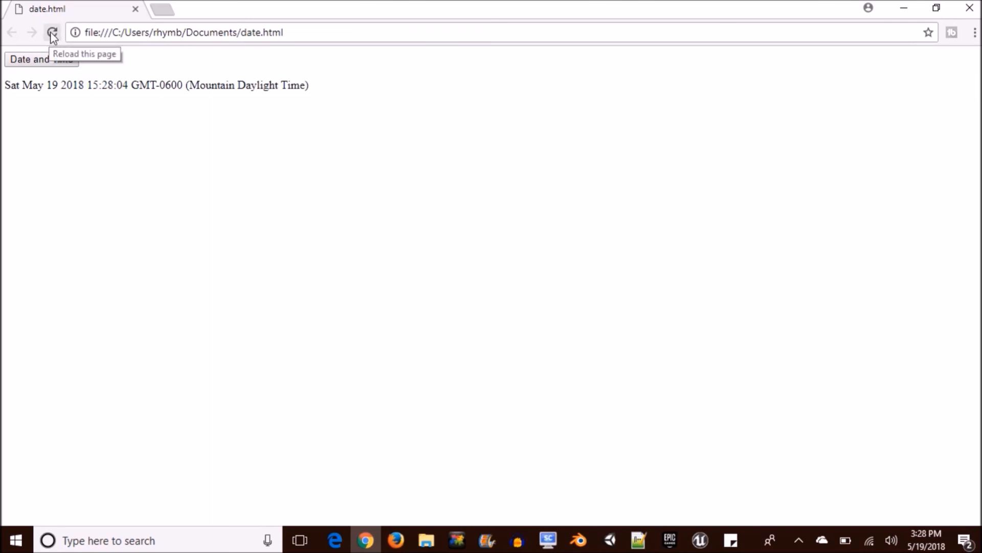
- Reload the page and show the updated time, 15:28:20
{"action": "left_click", "coordinate": [51, 31]}
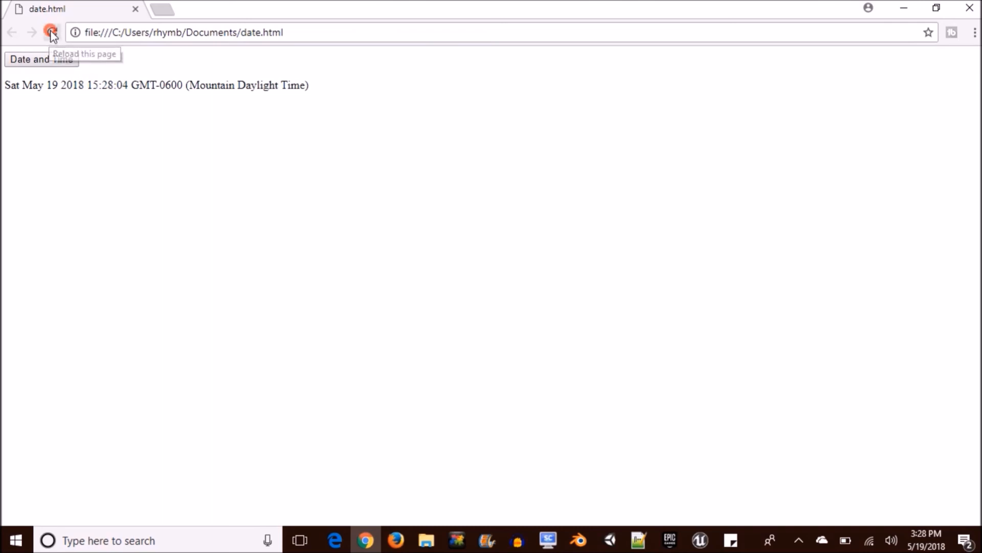
{"action": "left_click", "coordinate": [41, 58]}
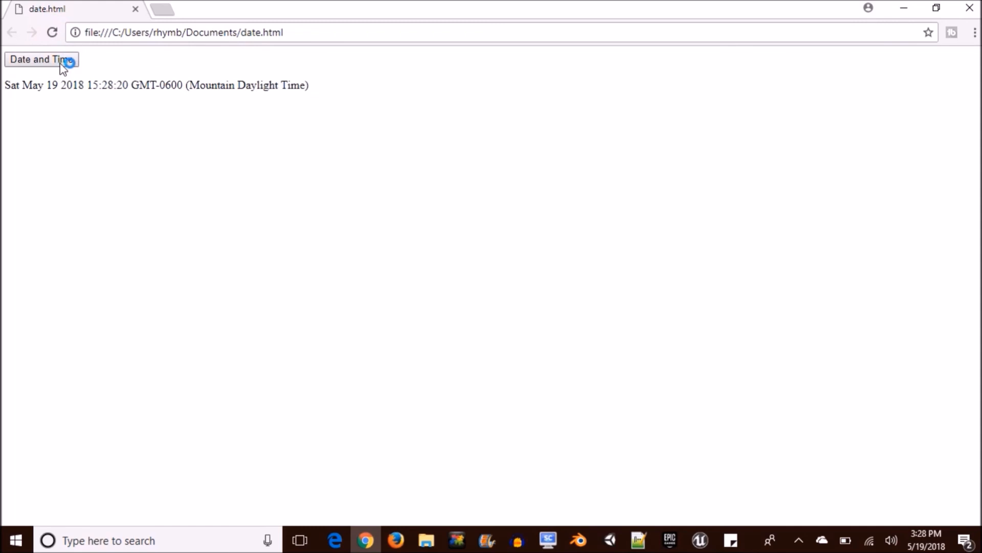
{"action": "mouse_move", "coordinate": [206, 213]}
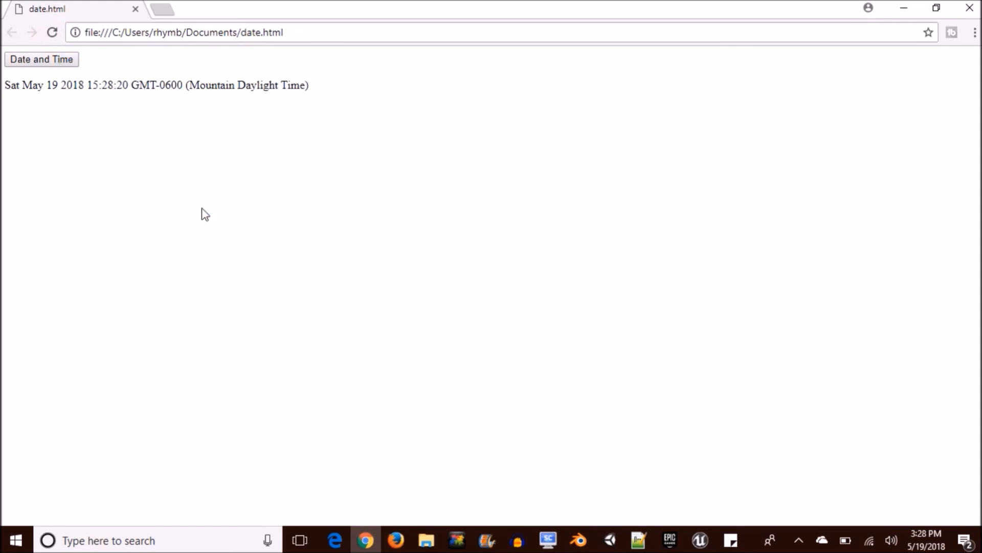
{"action": "mouse_move", "coordinate": [672, 440]}
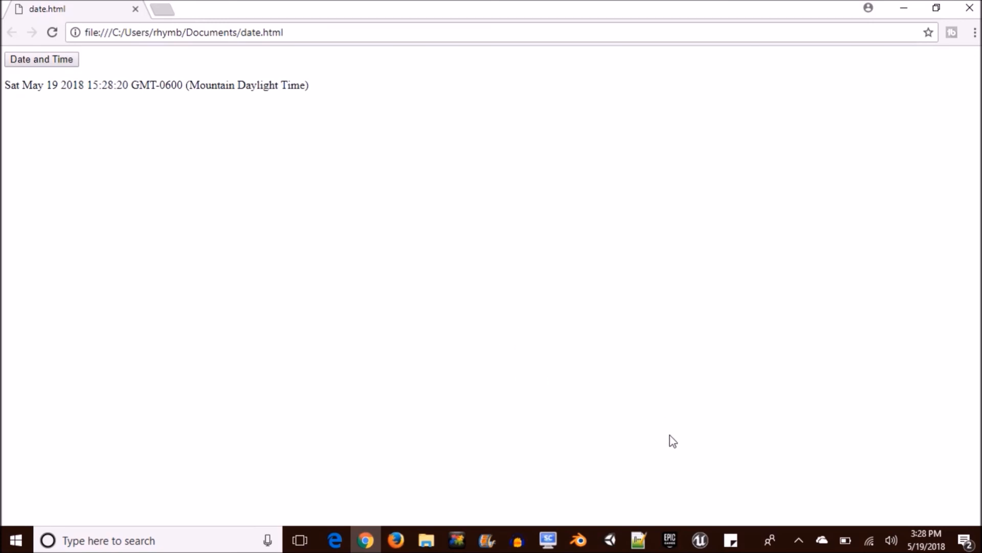